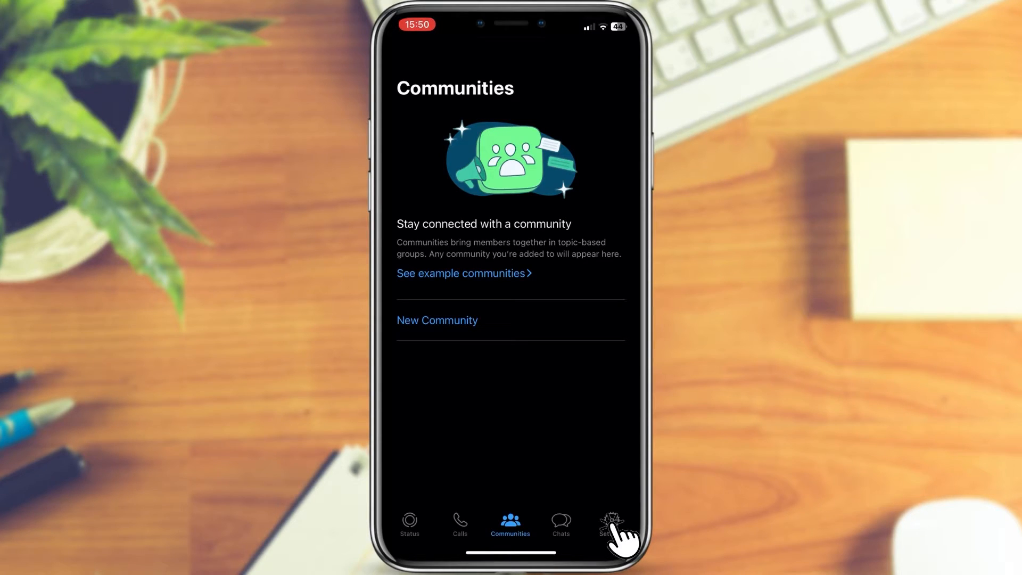
Go to WhatsApp Settings and on to the Linked Devices list
left_click(610, 525)
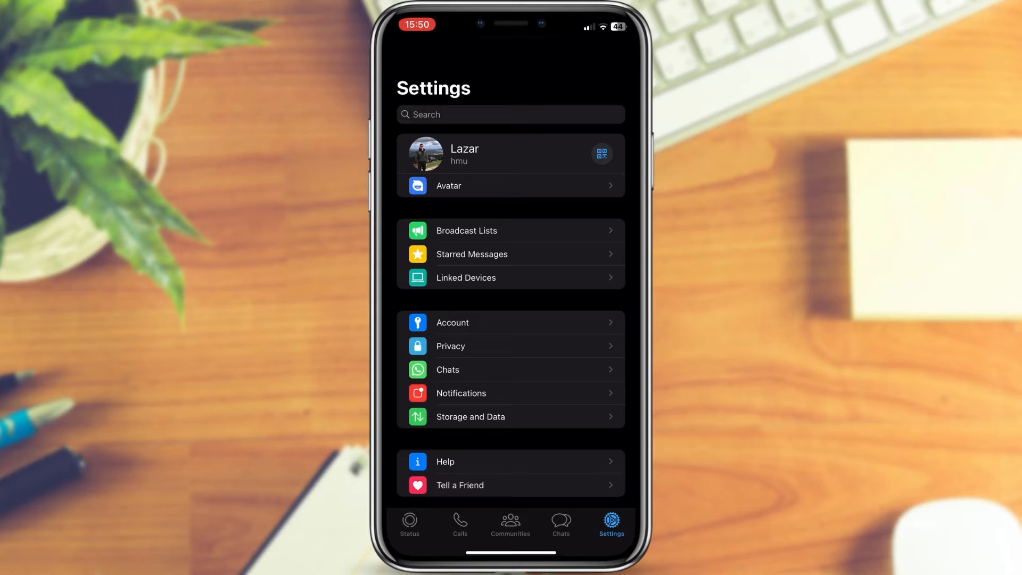
left_click(510, 278)
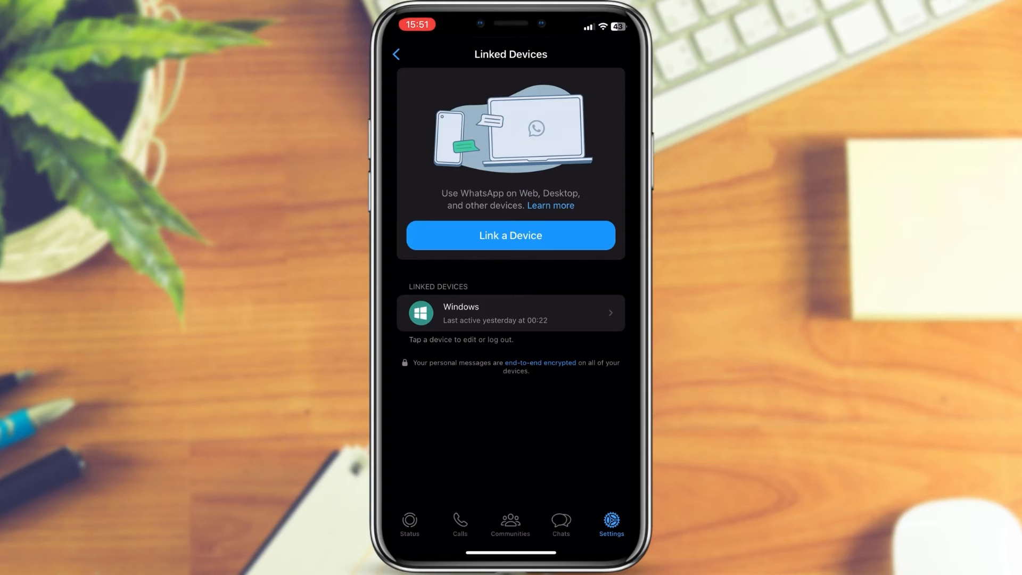
Select the linked Windows device to show its Device Status page with the Log Out option
left_click(510, 313)
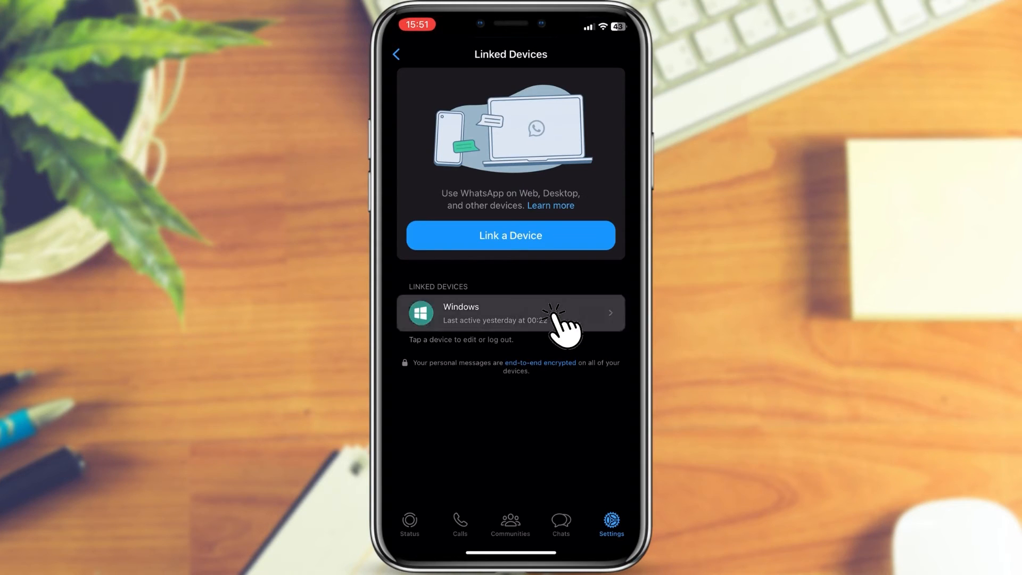
left_click(510, 313)
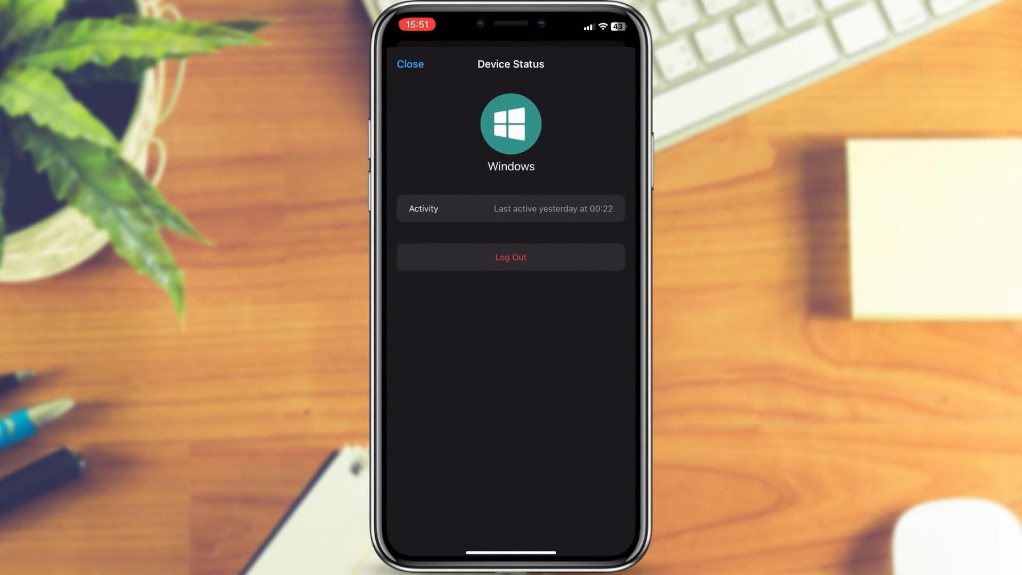